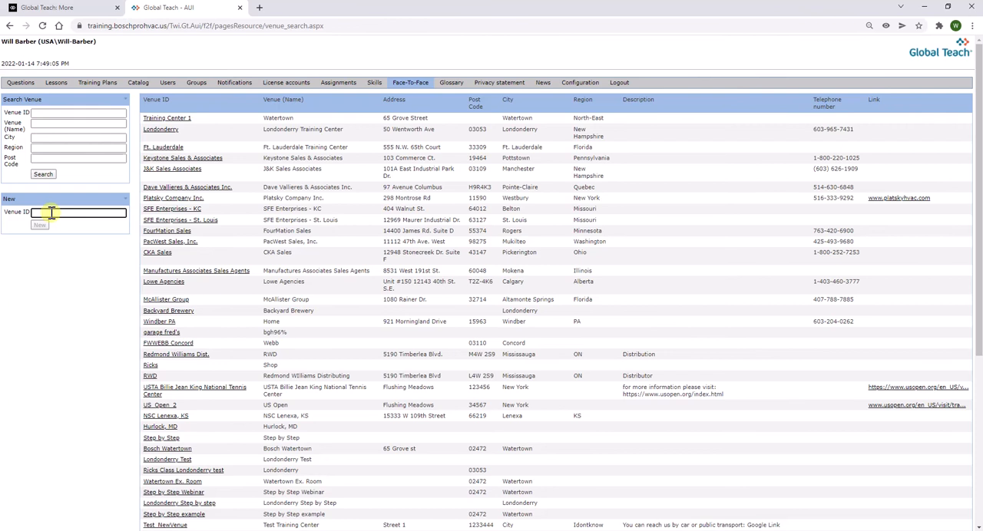
- Create a new venue with the ID Test_Training_Location from the New panel
{"action": "type", "text": "Test_Training_Location"}
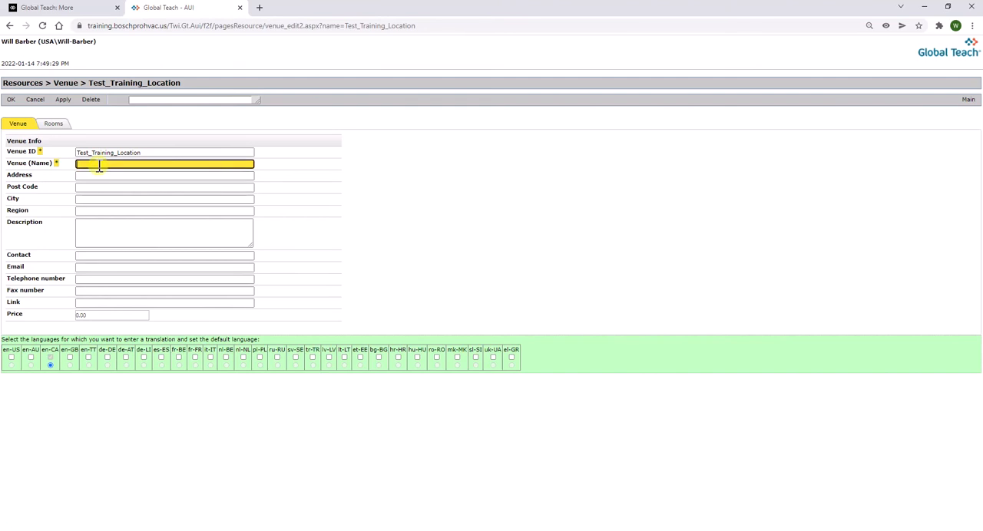
- Begin entering the venue's name in the Venue (Name) field
{"action": "left_click", "coordinate": [53, 123]}
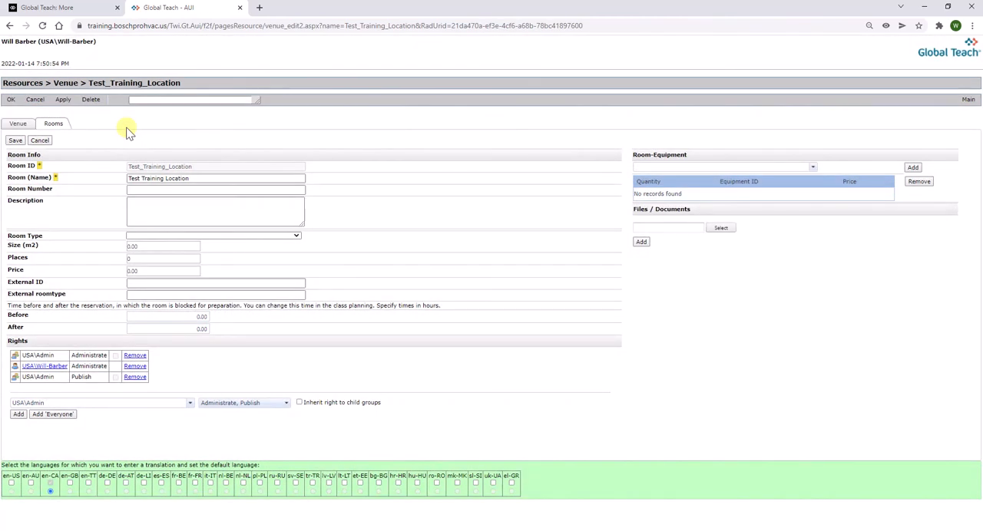